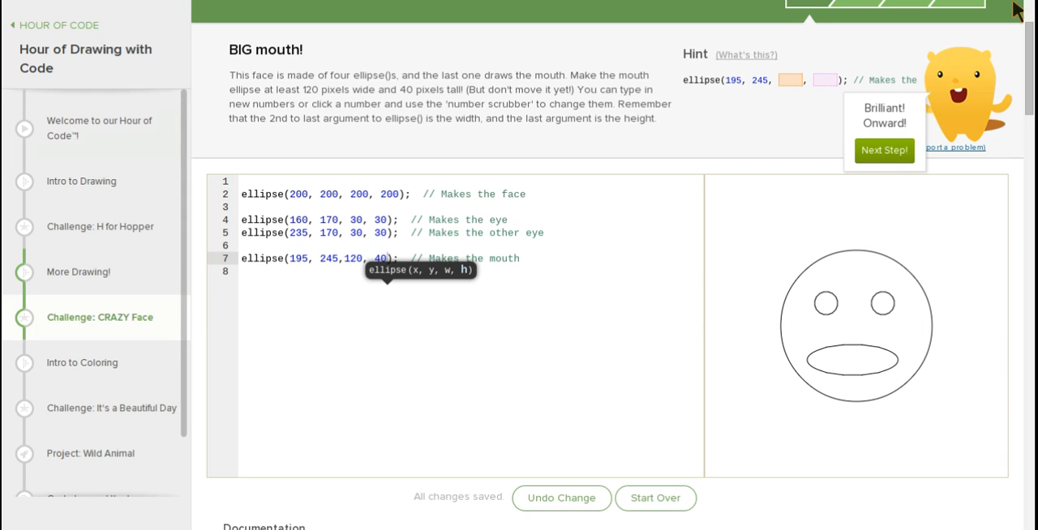
{"action": "mouse_move", "coordinate": [708, 255]}
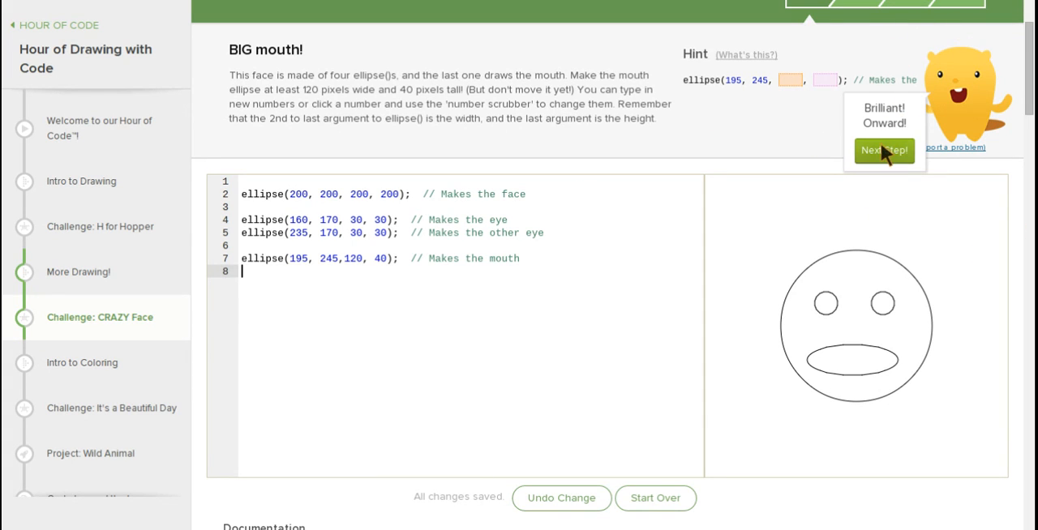
Step: Advance to the TALL eyes step and clear the first eye's height argument
{"action": "left_click", "coordinate": [884, 151]}
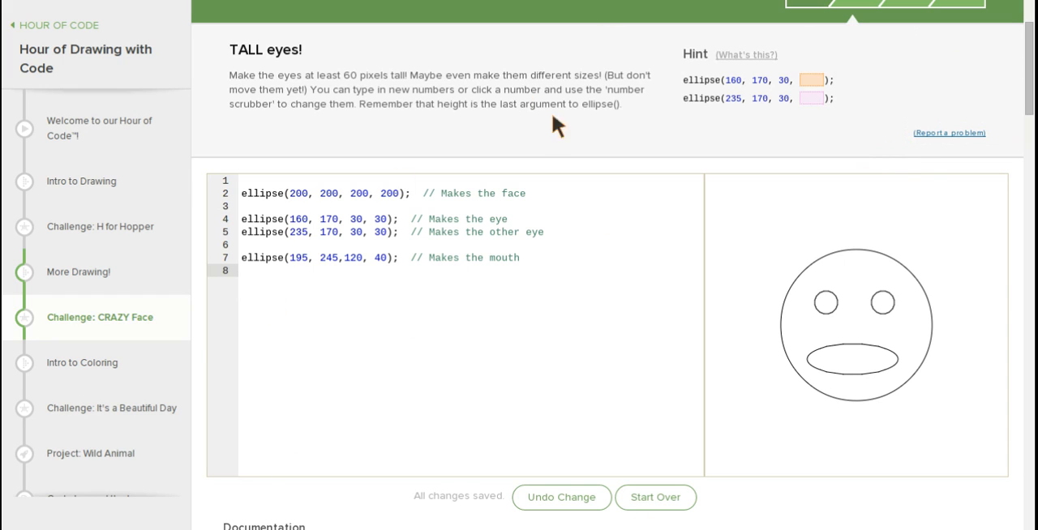
{"action": "mouse_move", "coordinate": [235, 120]}
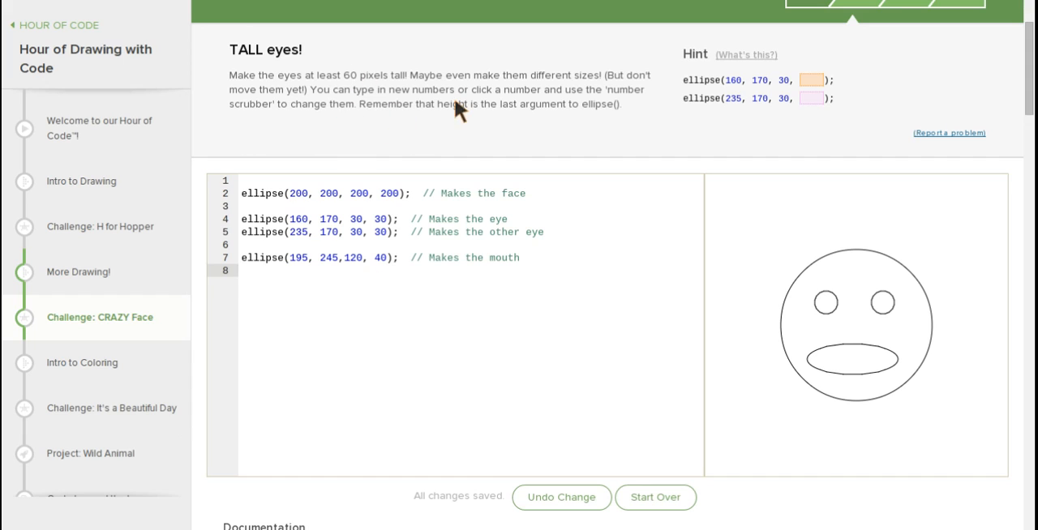
{"action": "mouse_move", "coordinate": [296, 376]}
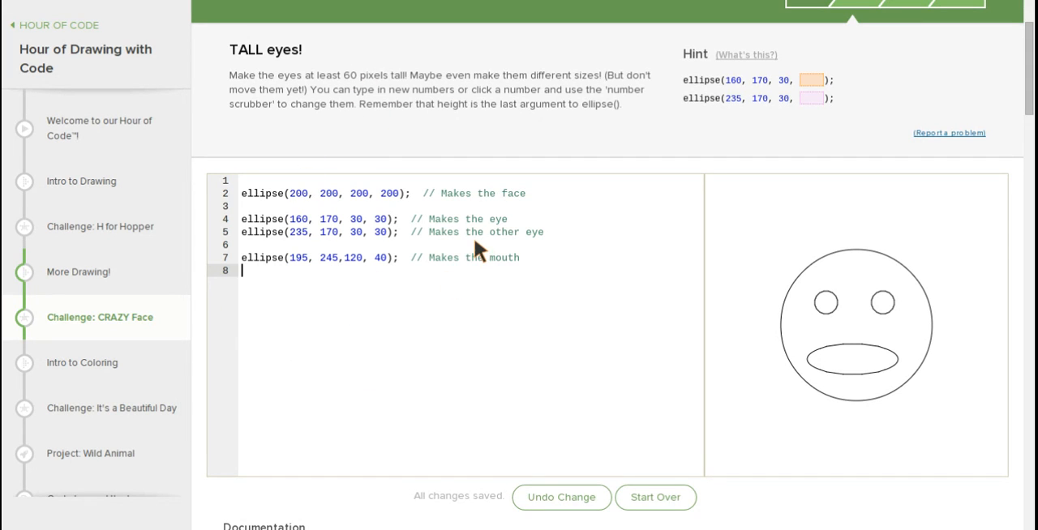
{"action": "mouse_move", "coordinate": [344, 179]}
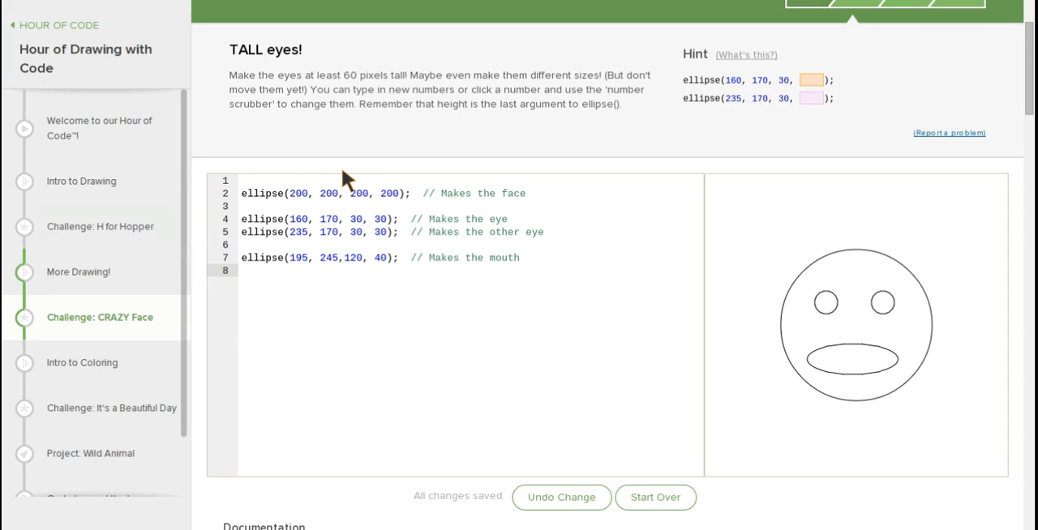
{"action": "mouse_move", "coordinate": [404, 306]}
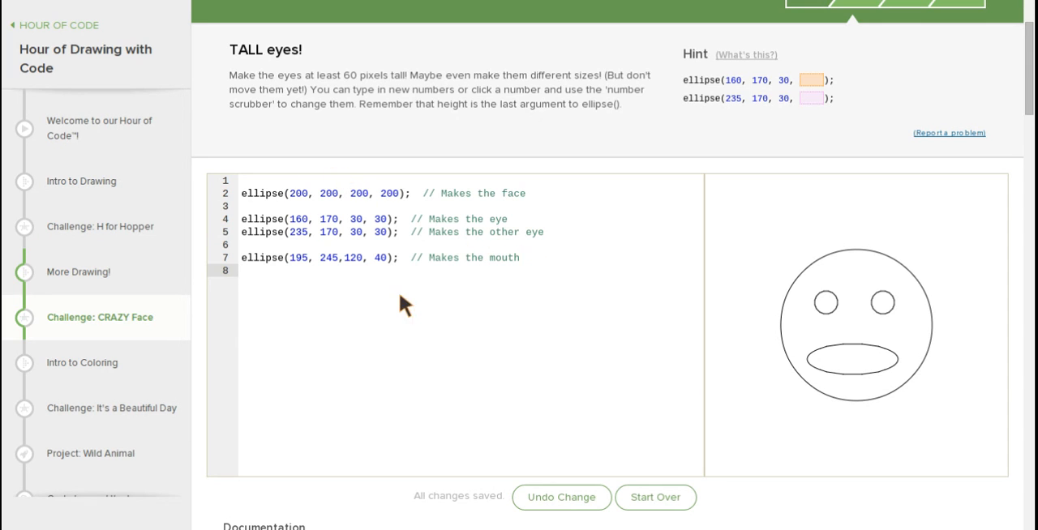
{"action": "mouse_move", "coordinate": [317, 175]}
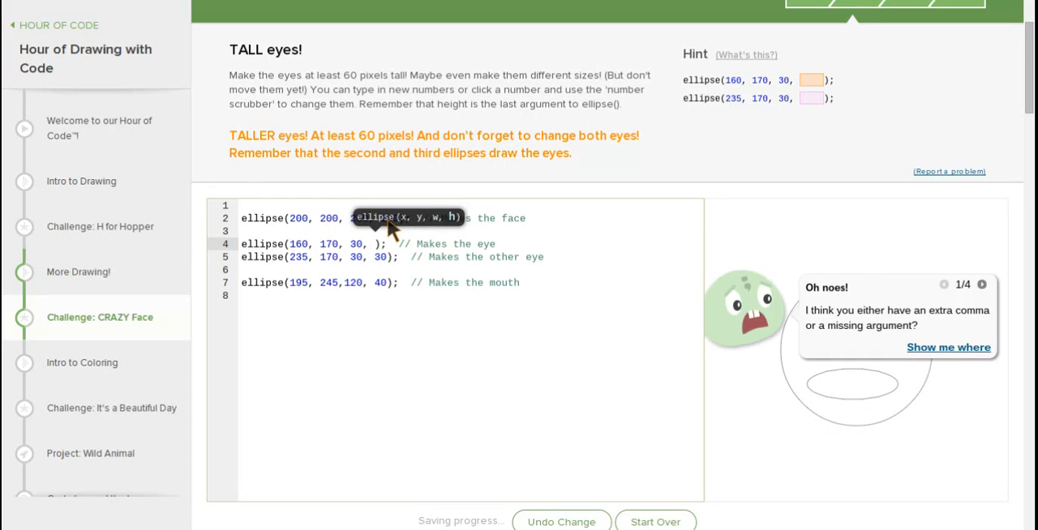
Step: Set the first eye's height to 60 so it draws 30 by 60
{"action": "type", "text": "60"}
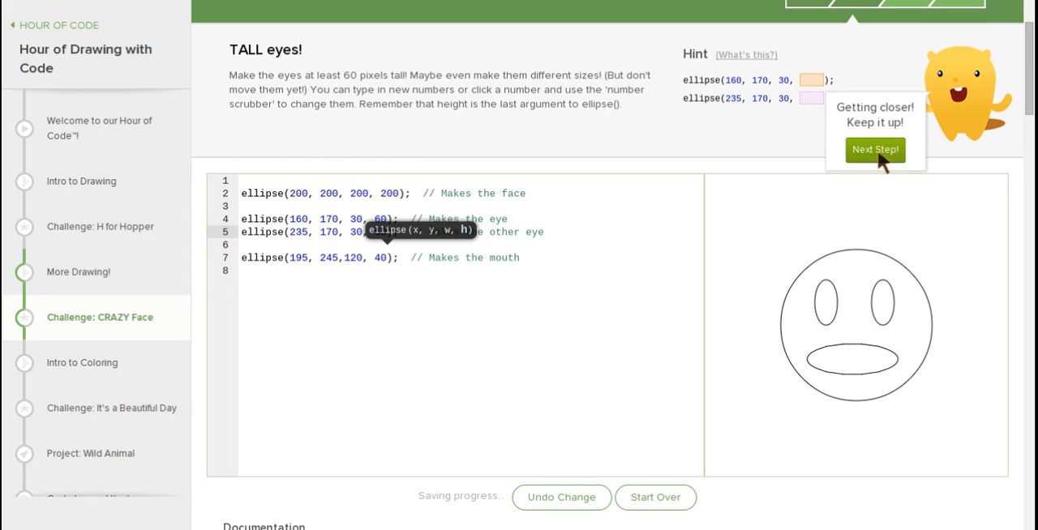
{"action": "mouse_move", "coordinate": [853, 157]}
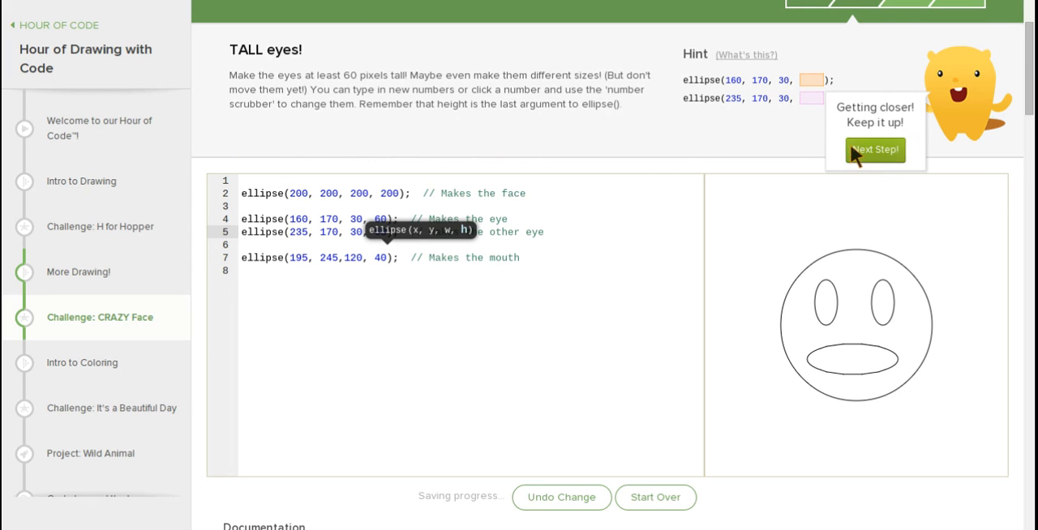
{"action": "mouse_move", "coordinate": [858, 159]}
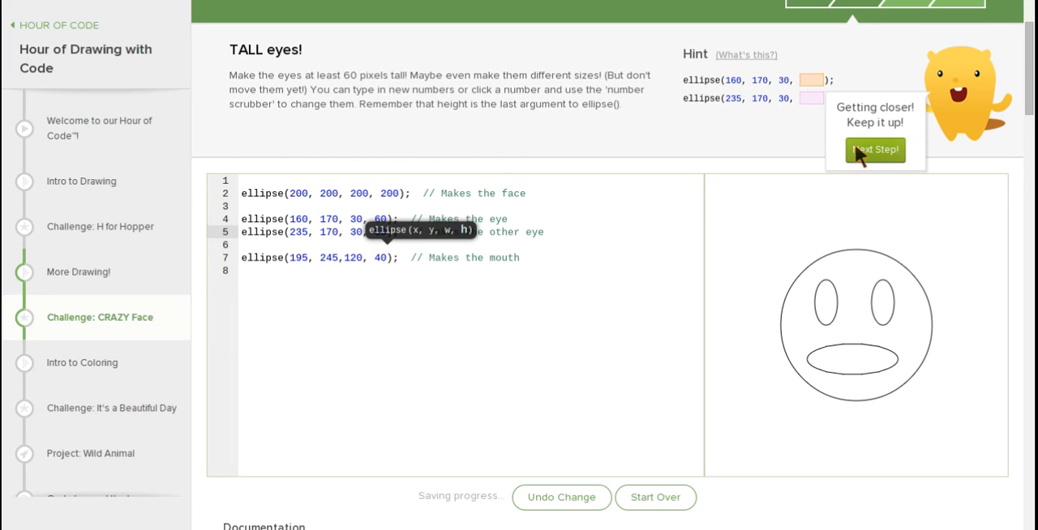
Step: Move to the CRAZY face step and, after trying values, set the face's x position to 201
{"action": "left_click", "coordinate": [874, 149]}
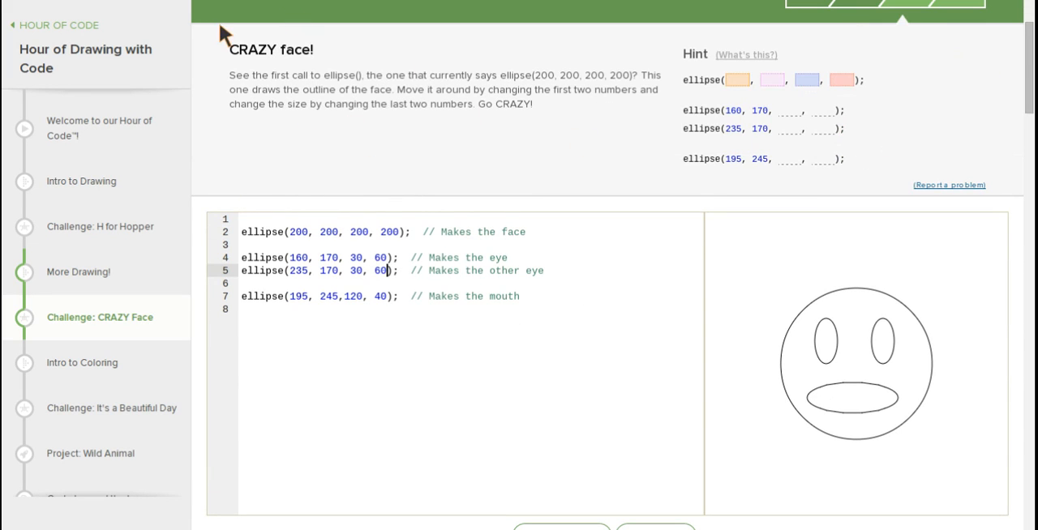
{"action": "mouse_move", "coordinate": [305, 240]}
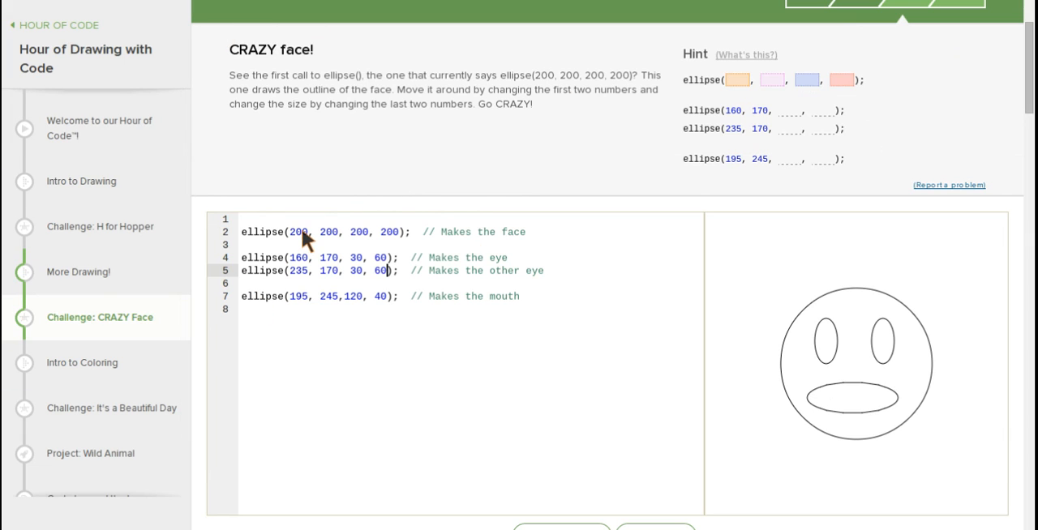
{"action": "mouse_move", "coordinate": [233, 111]}
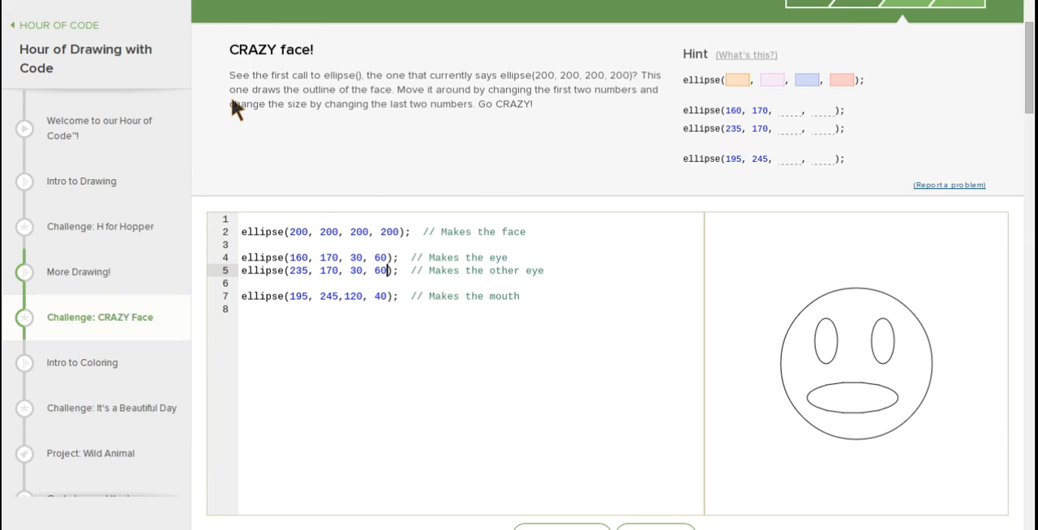
{"action": "mouse_move", "coordinate": [354, 82]}
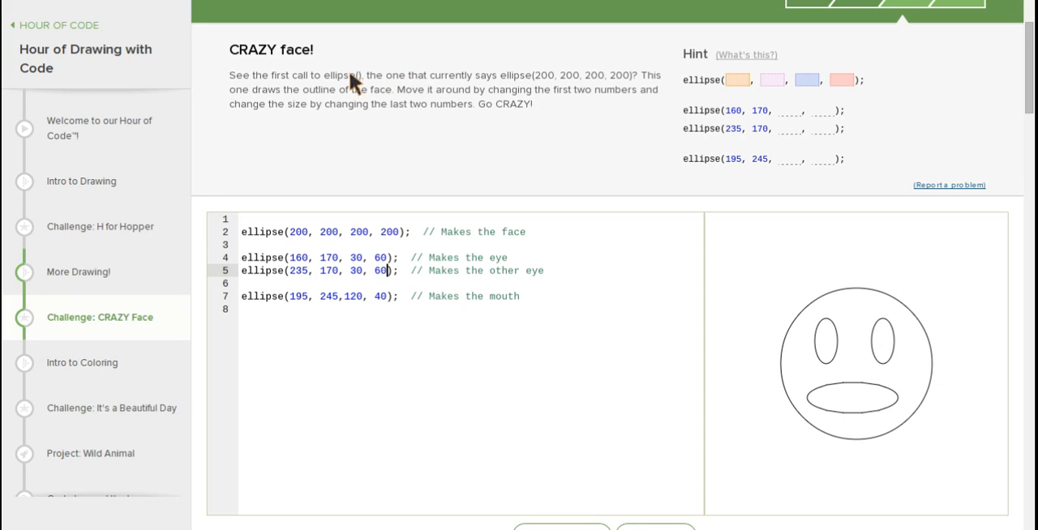
{"action": "mouse_move", "coordinate": [451, 98]}
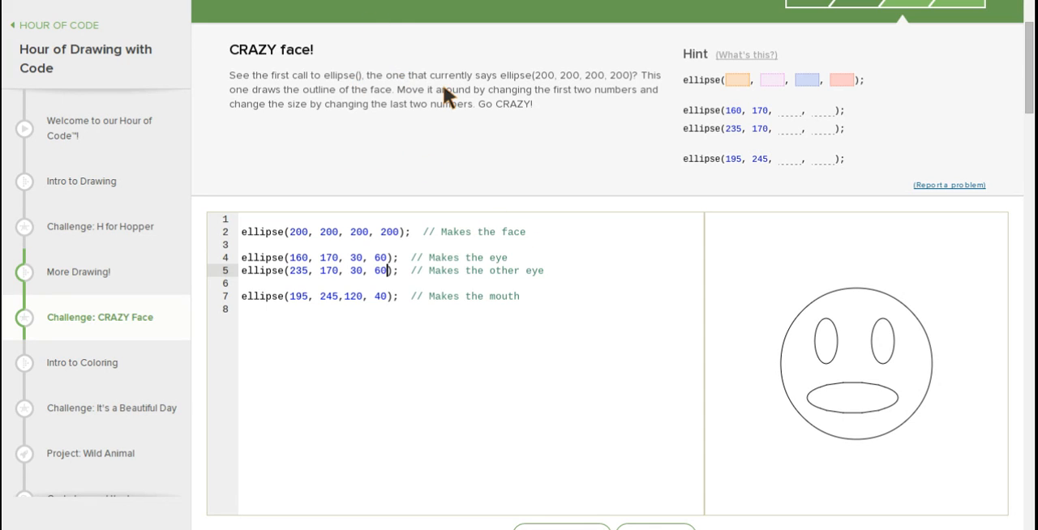
{"action": "mouse_move", "coordinate": [506, 128]}
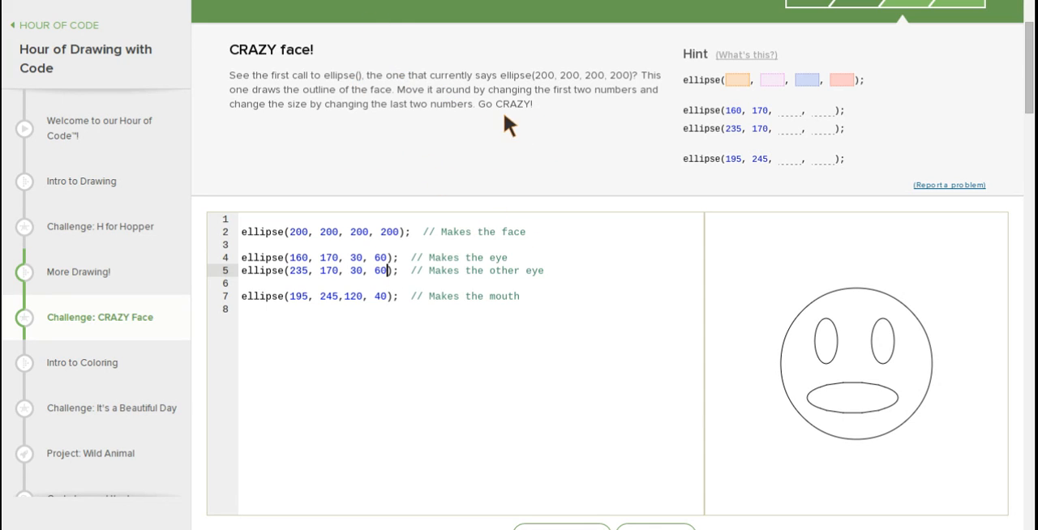
{"action": "mouse_move", "coordinate": [550, 131]}
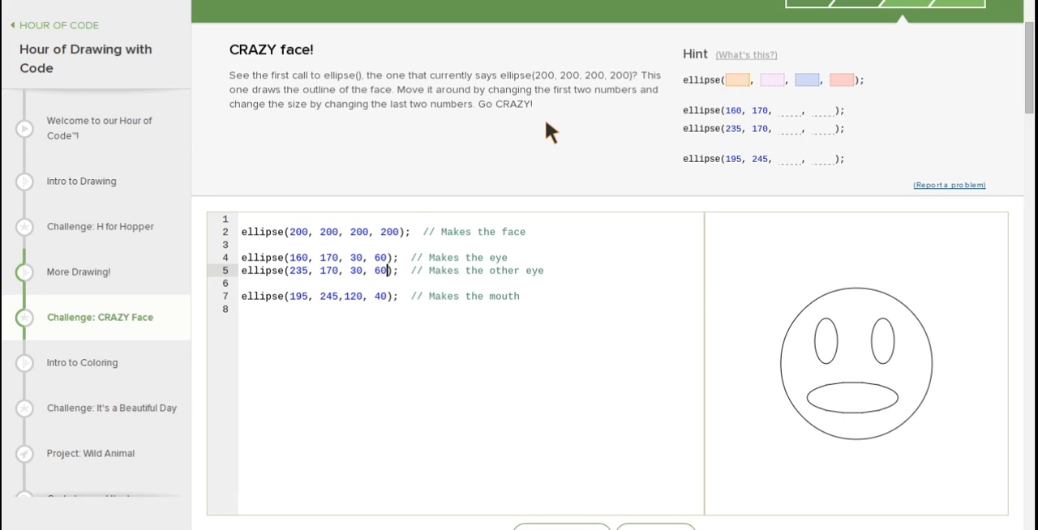
{"action": "mouse_move", "coordinate": [311, 242]}
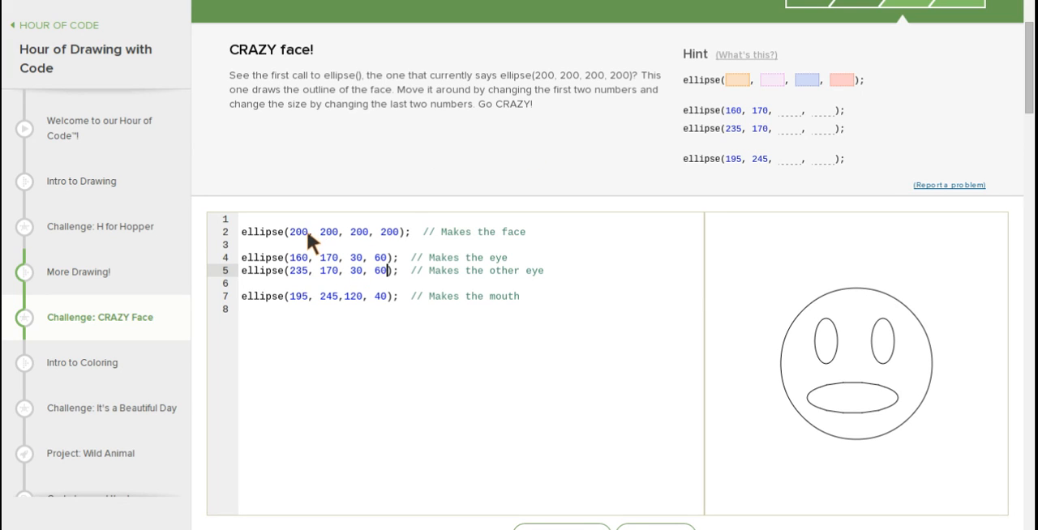
{"action": "mouse_move", "coordinate": [286, 253]}
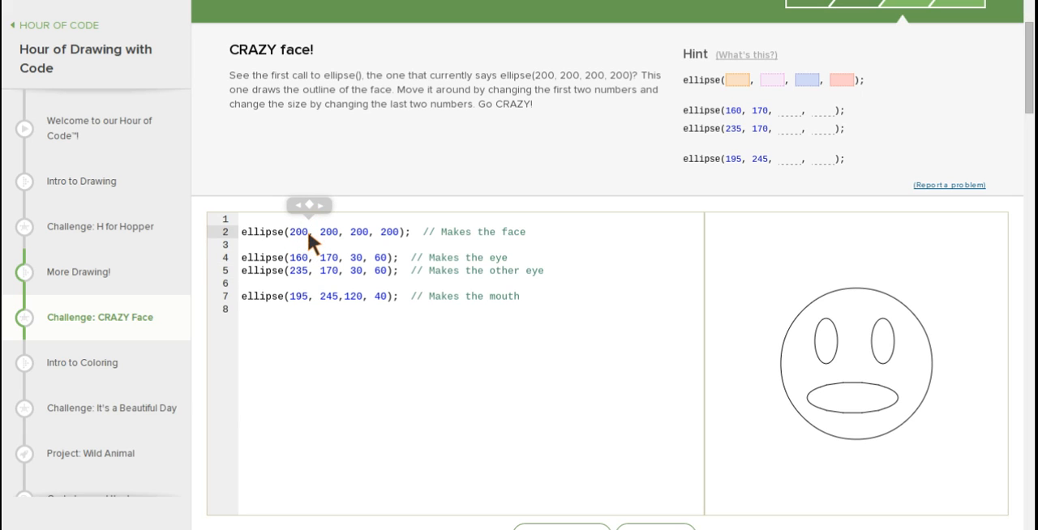
{"action": "mouse_move", "coordinate": [479, 136]}
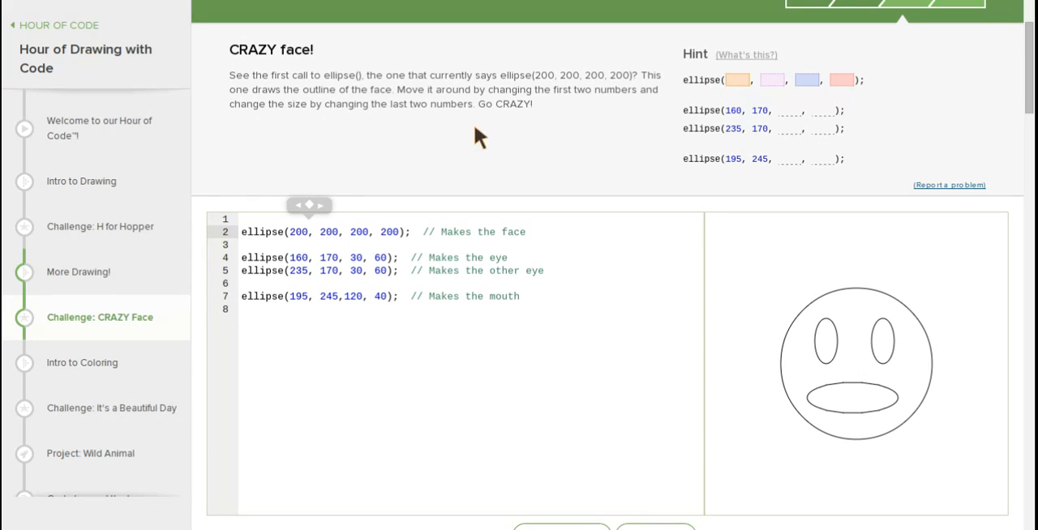
{"action": "mouse_move", "coordinate": [403, 103]}
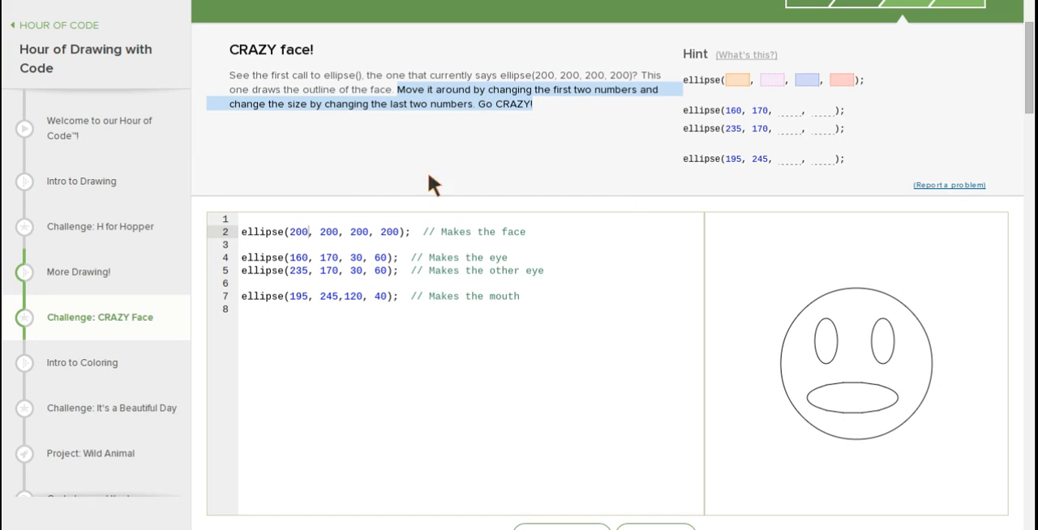
{"action": "mouse_move", "coordinate": [375, 237]}
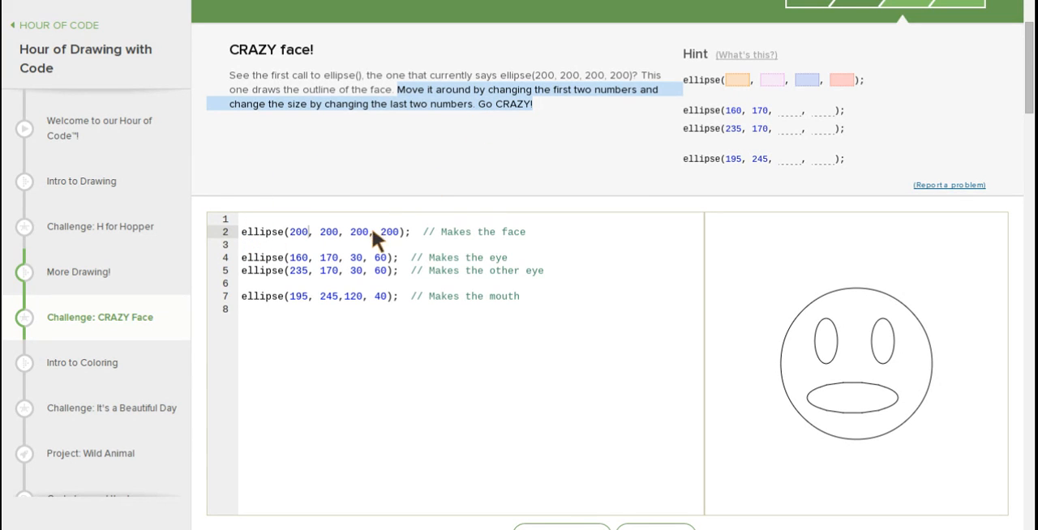
{"action": "mouse_move", "coordinate": [448, 217]}
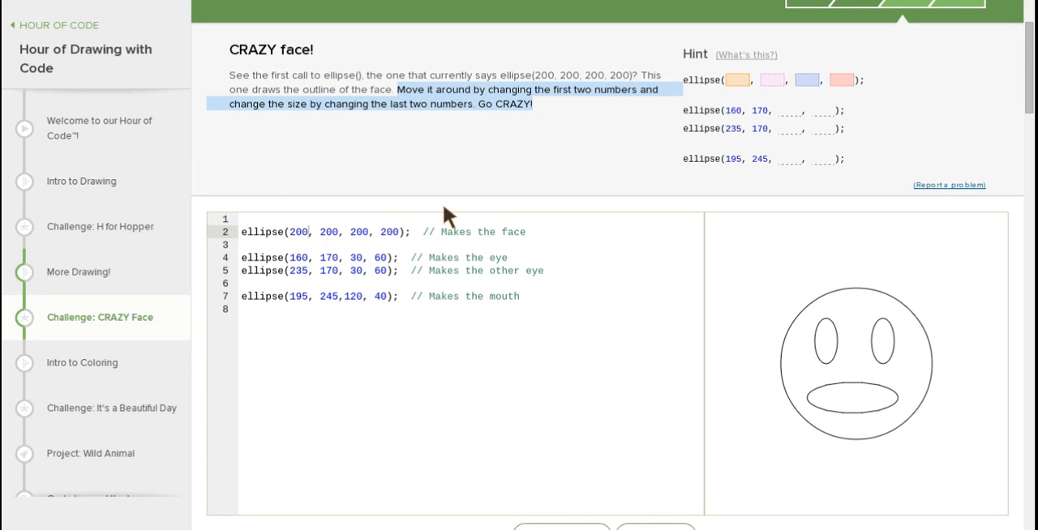
{"action": "mouse_move", "coordinate": [363, 237]}
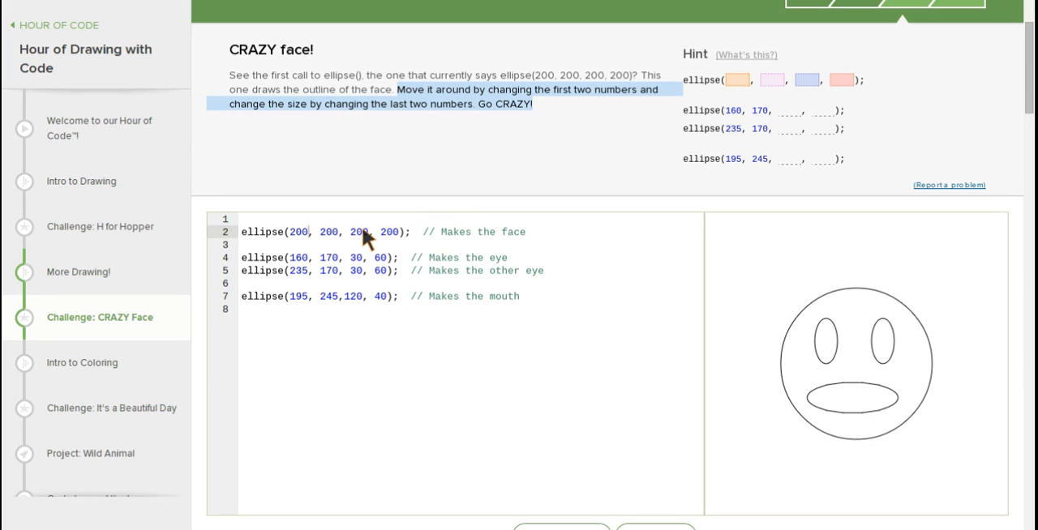
{"action": "mouse_move", "coordinate": [455, 213]}
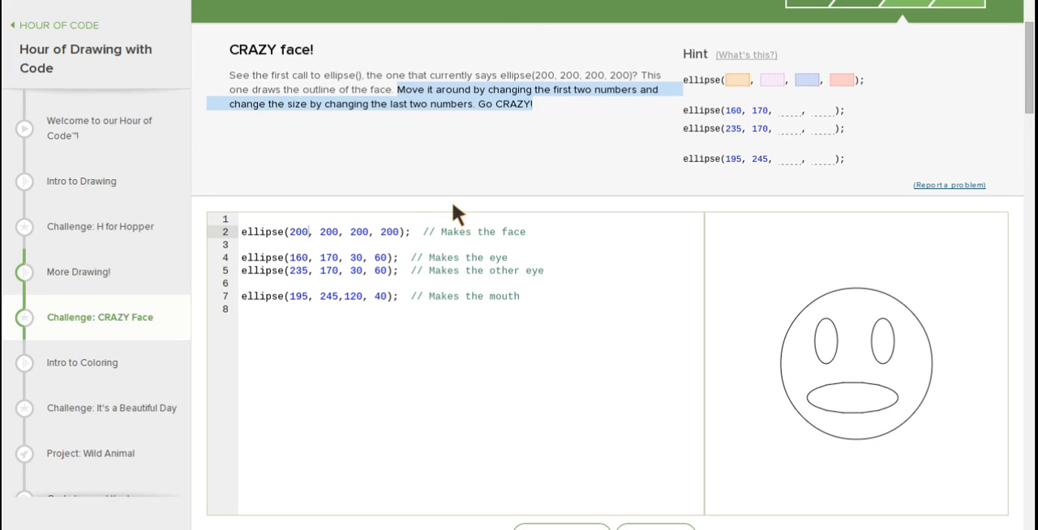
{"action": "mouse_move", "coordinate": [316, 237]}
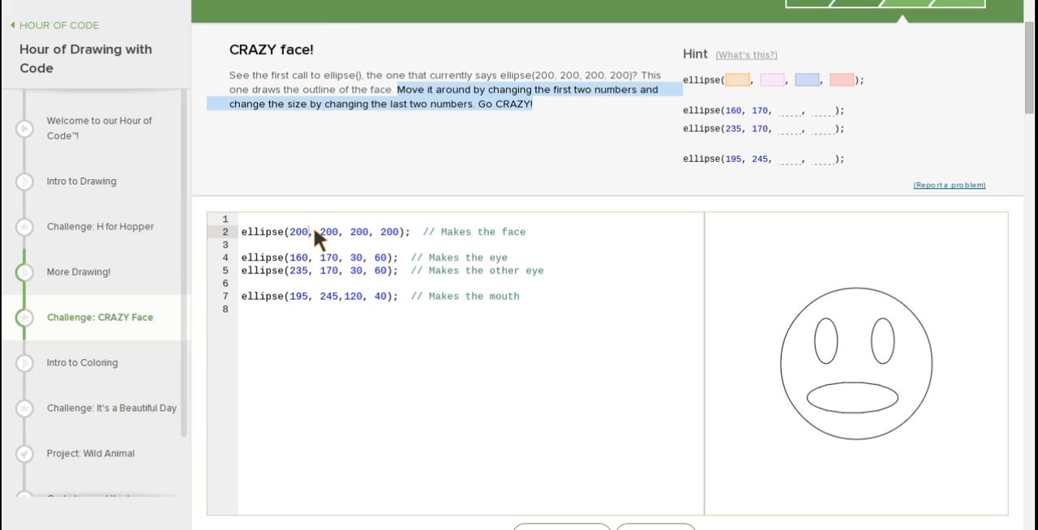
{"action": "key", "text": "Backspace"}
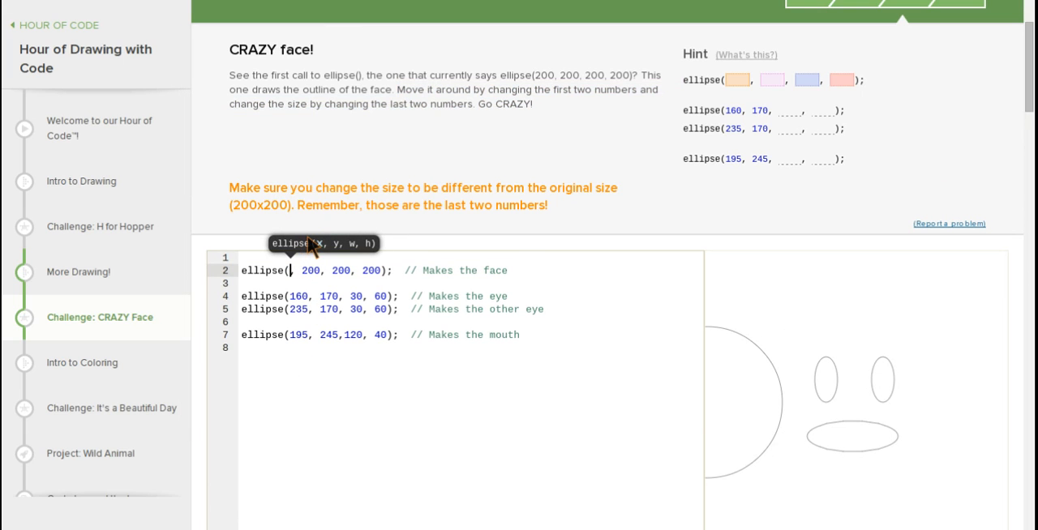
{"action": "type", "text": "364"}
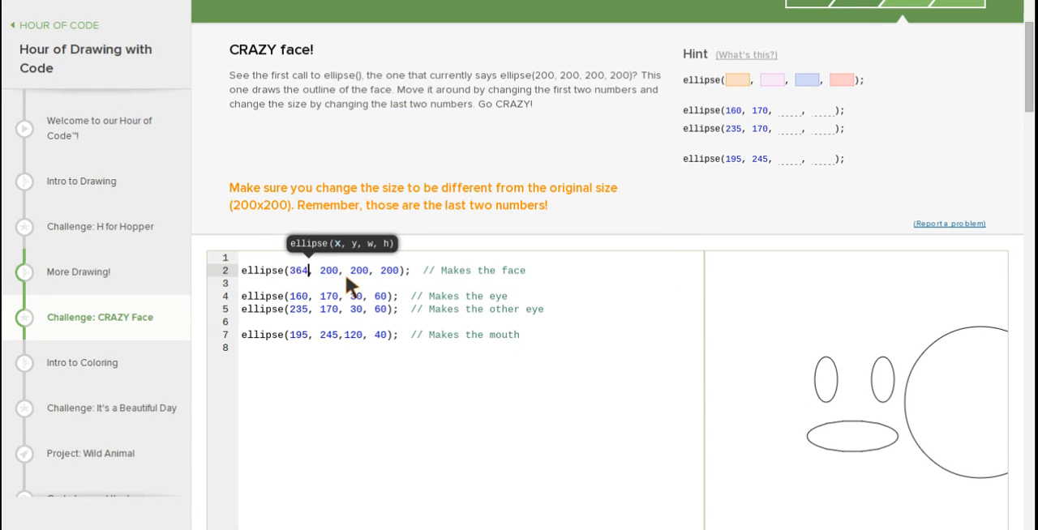
{"action": "mouse_move", "coordinate": [306, 286]}
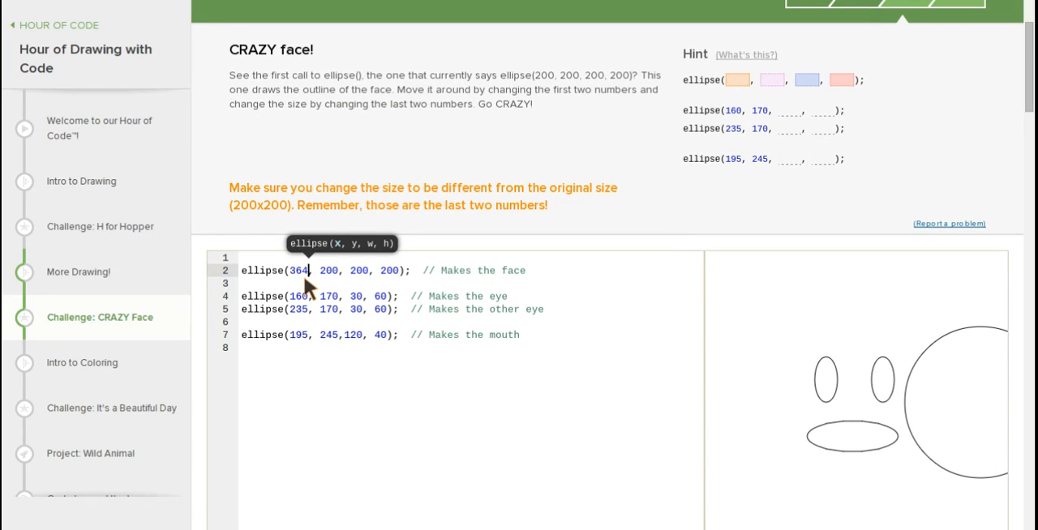
{"action": "type", "text": "200"}
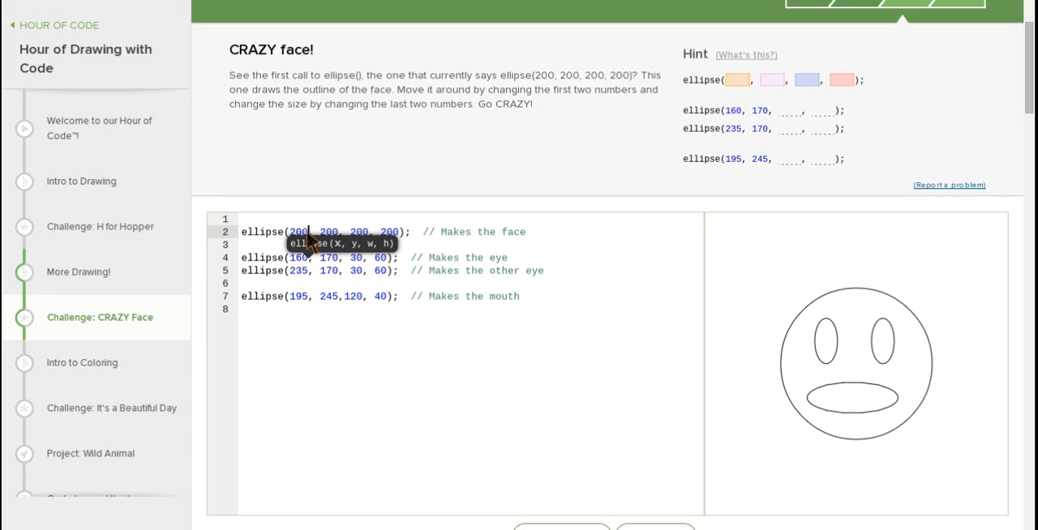
{"action": "key", "text": "BackSpace"}
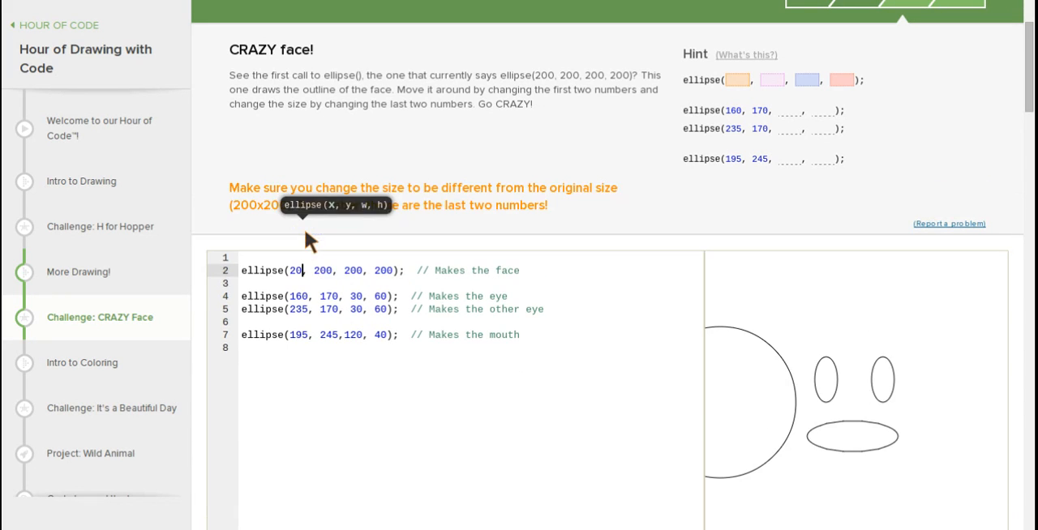
{"action": "type", "text": "5"}
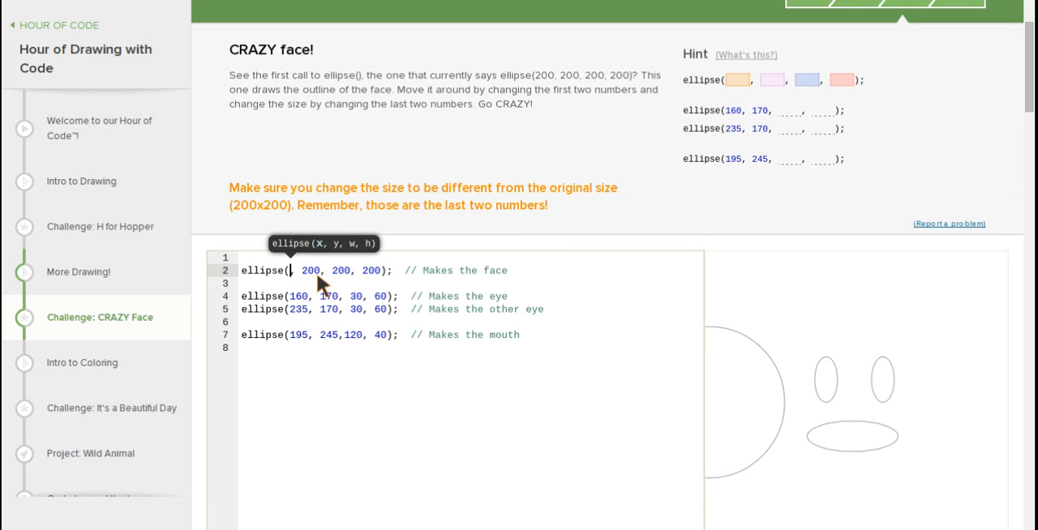
{"action": "type", "text": "201"}
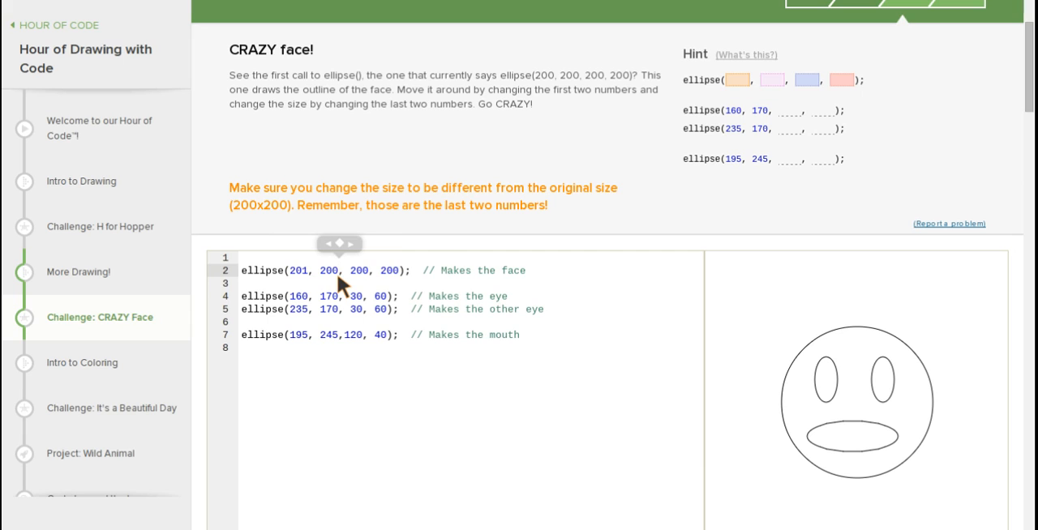
Step: Edit the face to ellipse(201, 353, 453, 353) so it grows off-canvas and all steps complete
{"action": "type", "text": "353"}
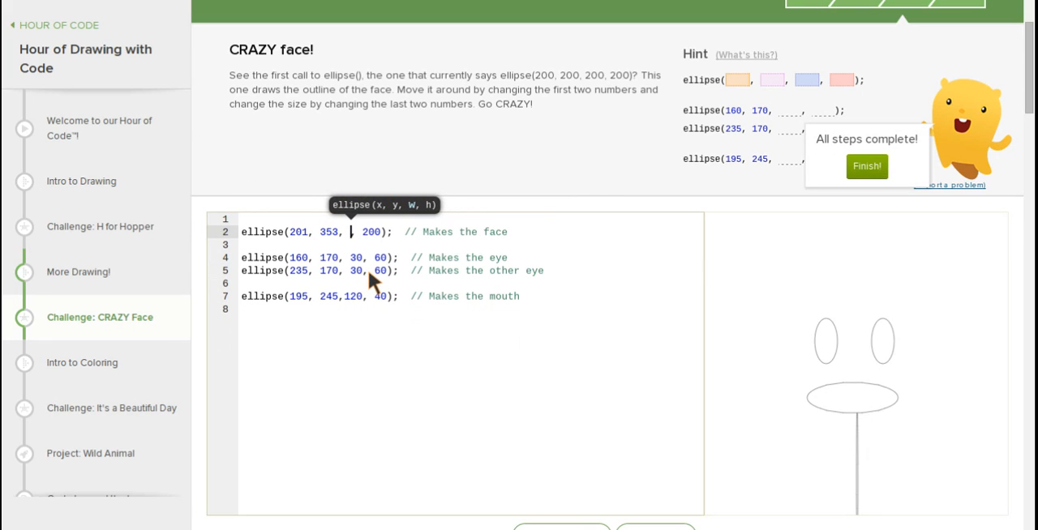
{"action": "type", "text": "453"}
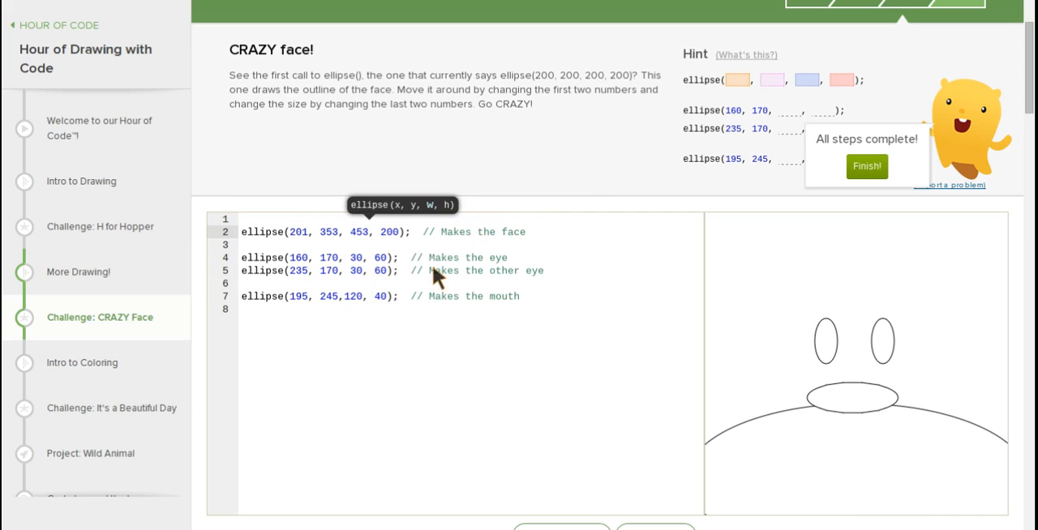
{"action": "mouse_move", "coordinate": [406, 240]}
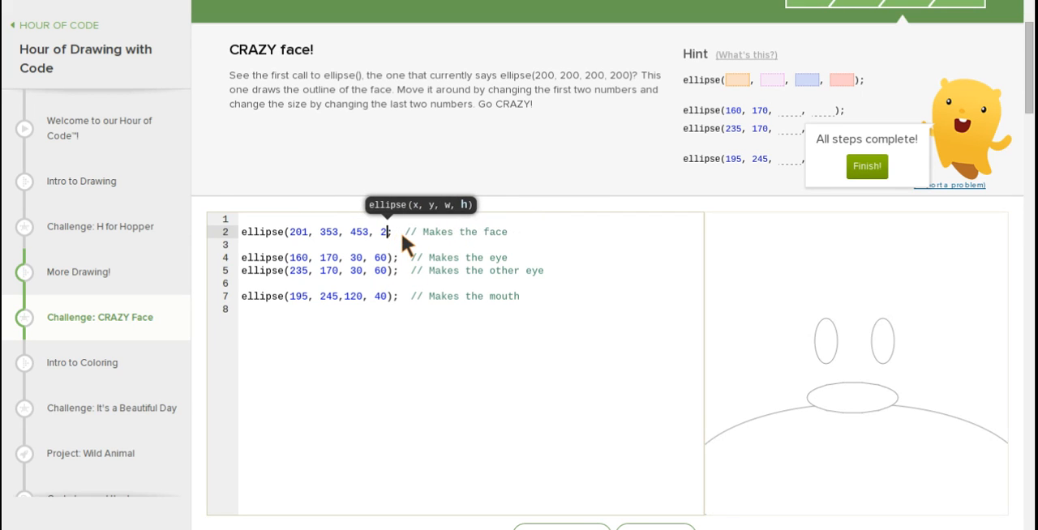
{"action": "type", "text": "53);"}
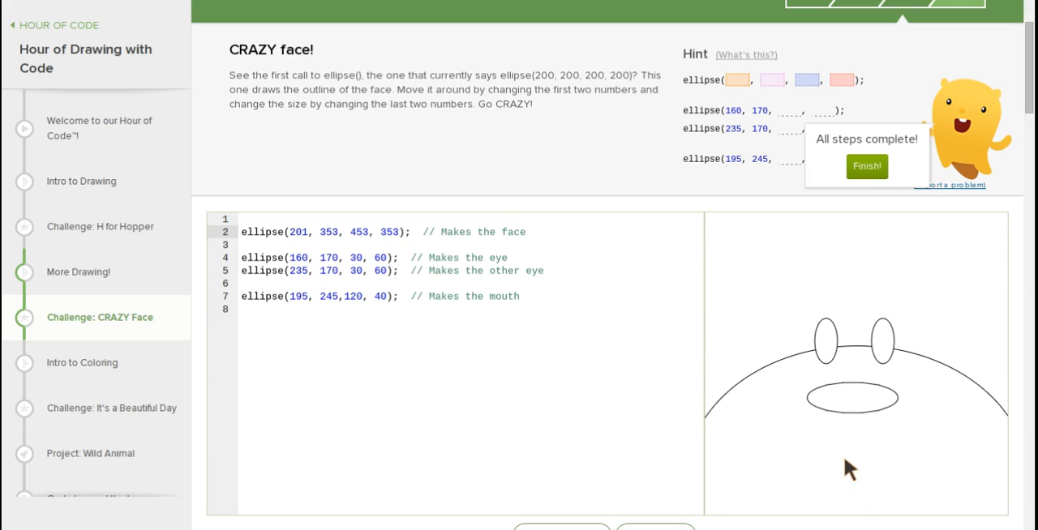
{"action": "mouse_move", "coordinate": [769, 498]}
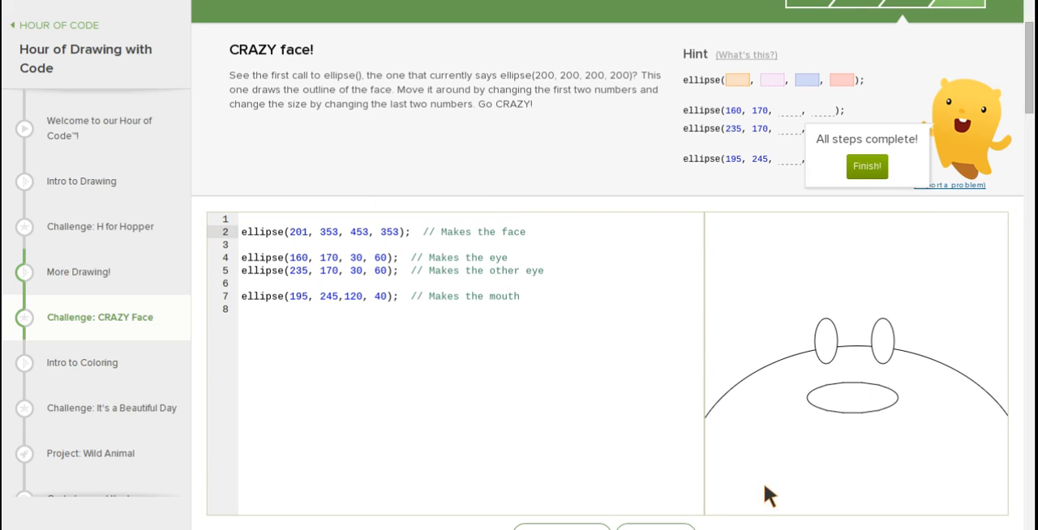
{"action": "mouse_move", "coordinate": [902, 318]}
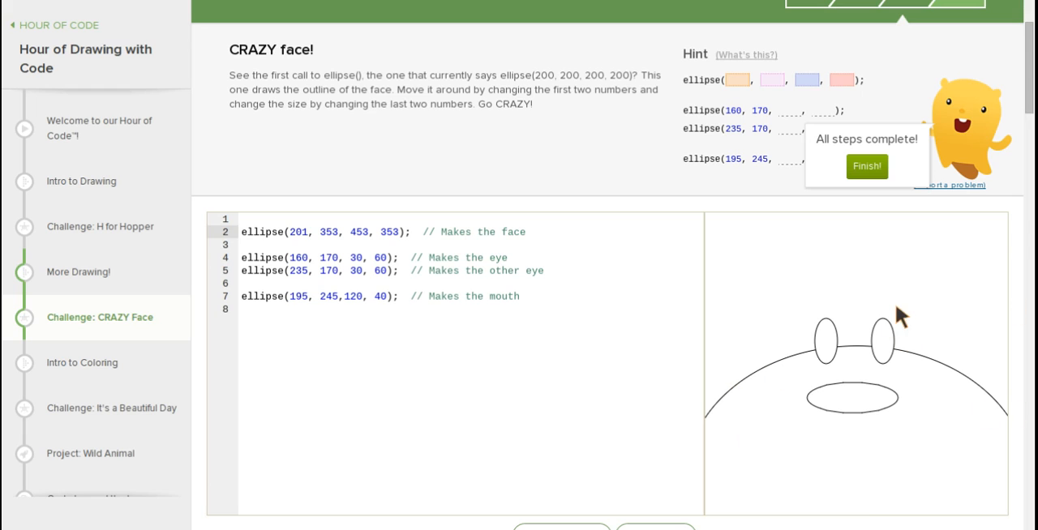
{"action": "mouse_move", "coordinate": [815, 321]}
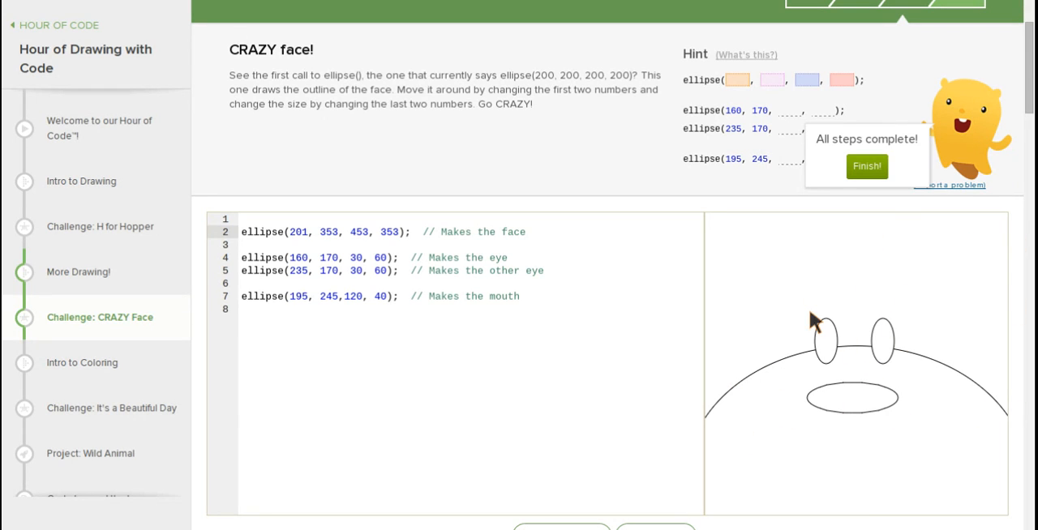
{"action": "mouse_move", "coordinate": [850, 386]}
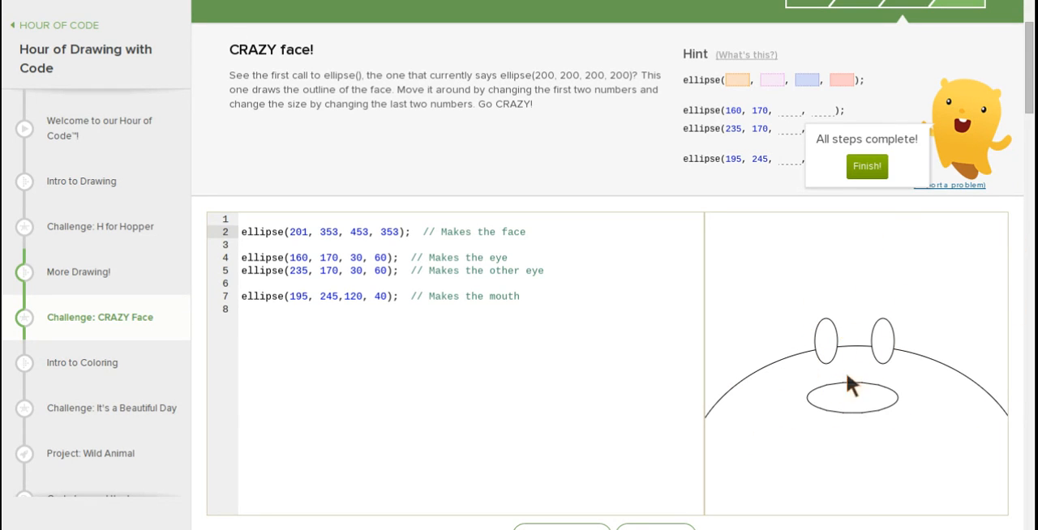
{"action": "mouse_move", "coordinate": [847, 418]}
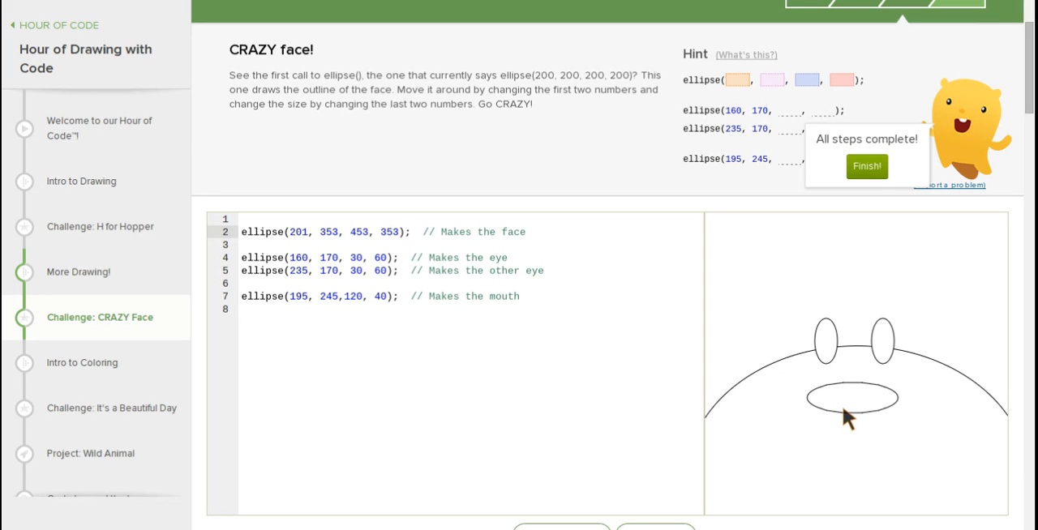
{"action": "mouse_move", "coordinate": [874, 196]}
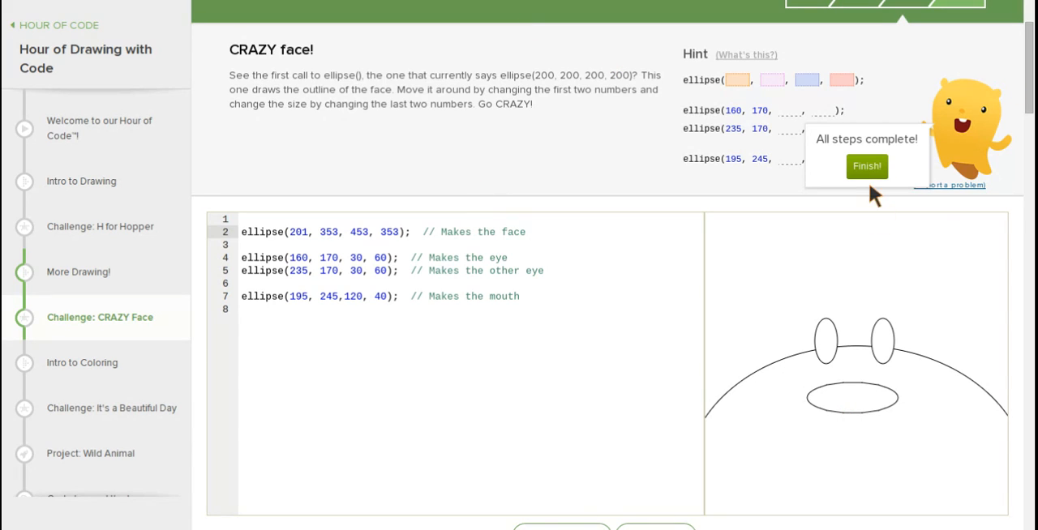
{"action": "mouse_move", "coordinate": [684, 311]}
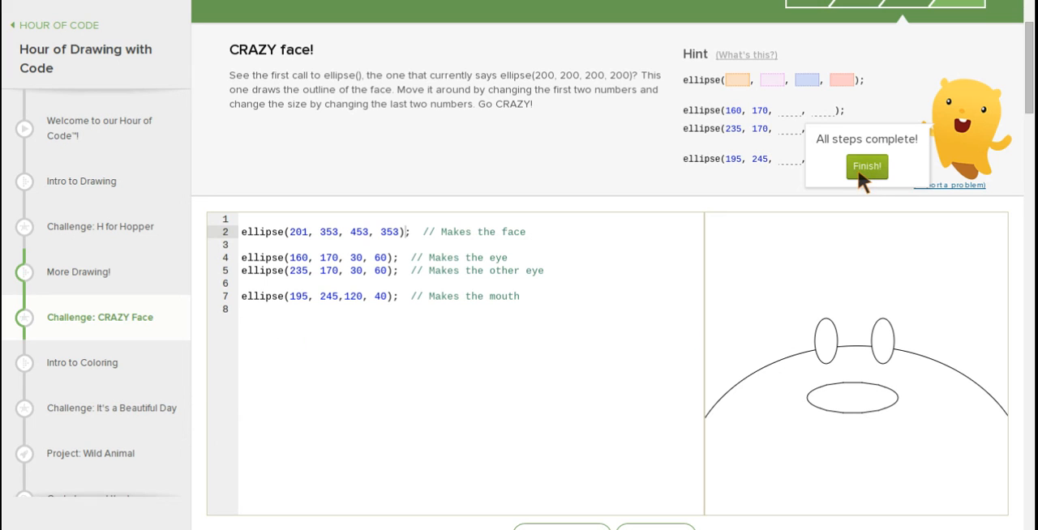
Step: Finish the challenge, bringing up the congratulations screen with the points earned
{"action": "left_click", "coordinate": [866, 166]}
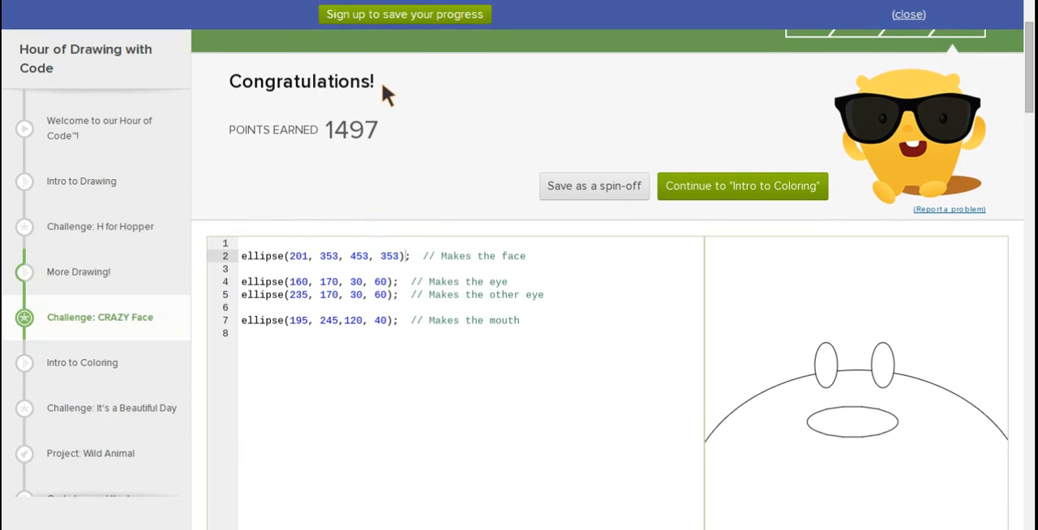
{"action": "mouse_move", "coordinate": [522, 159]}
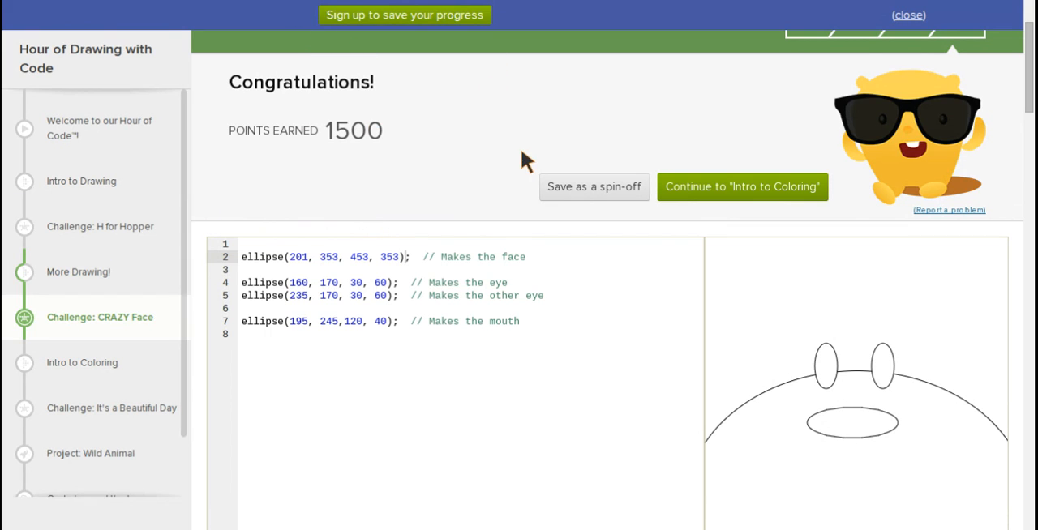
{"action": "mouse_move", "coordinate": [770, 182]}
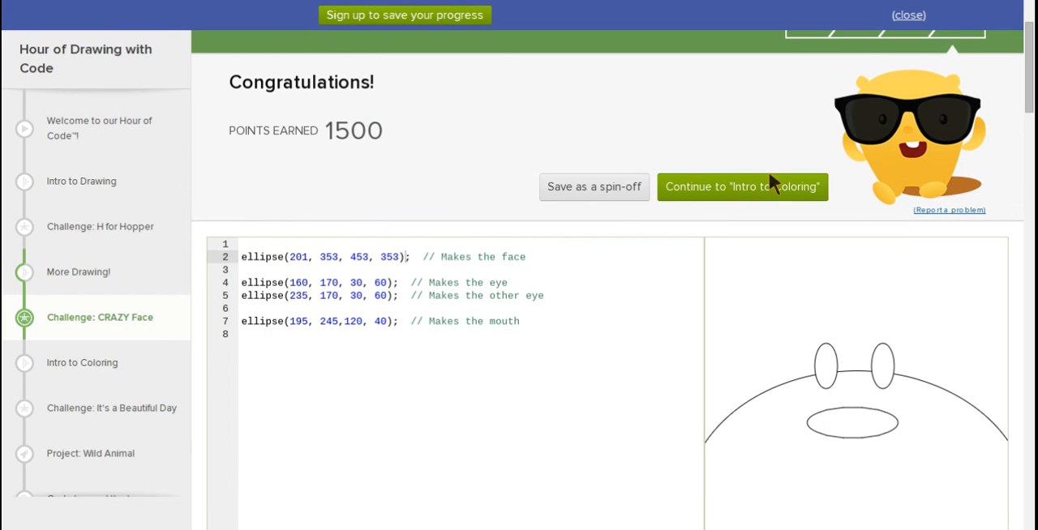
{"action": "mouse_move", "coordinate": [769, 182]}
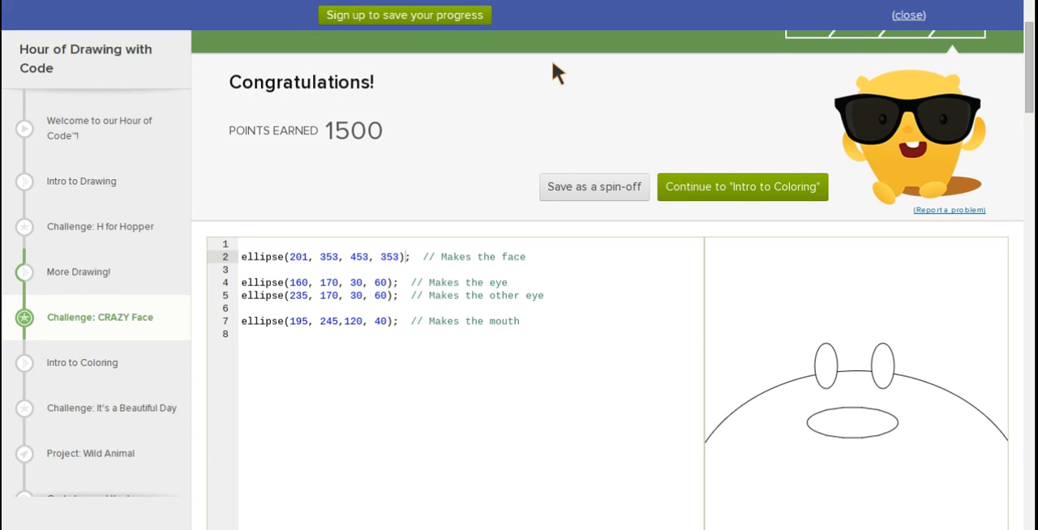
{"action": "mouse_move", "coordinate": [710, 162]}
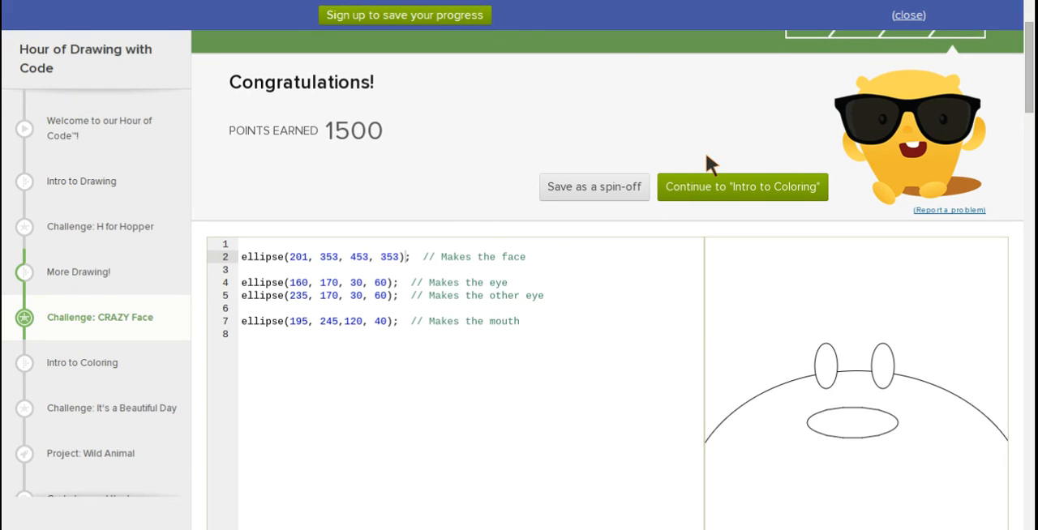
{"action": "mouse_move", "coordinate": [749, 262]}
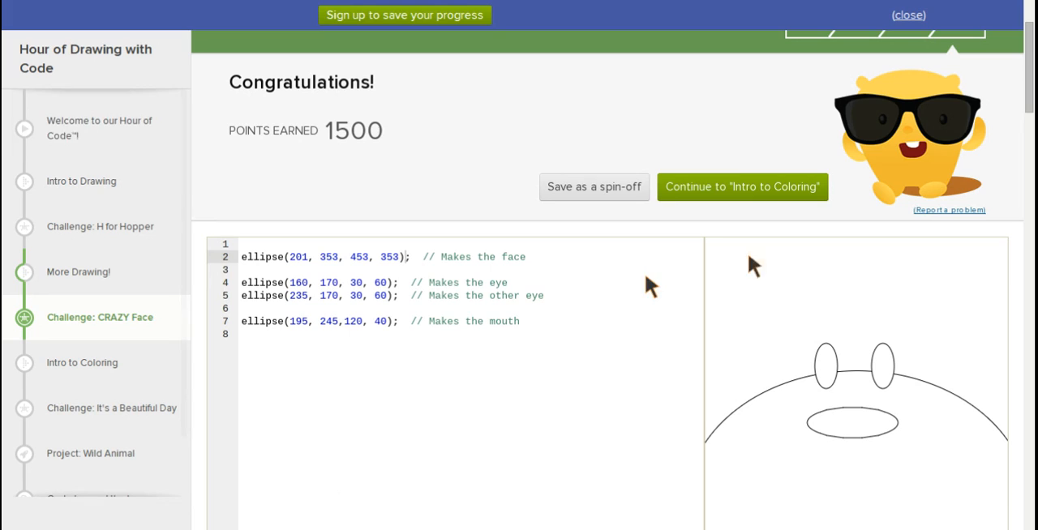